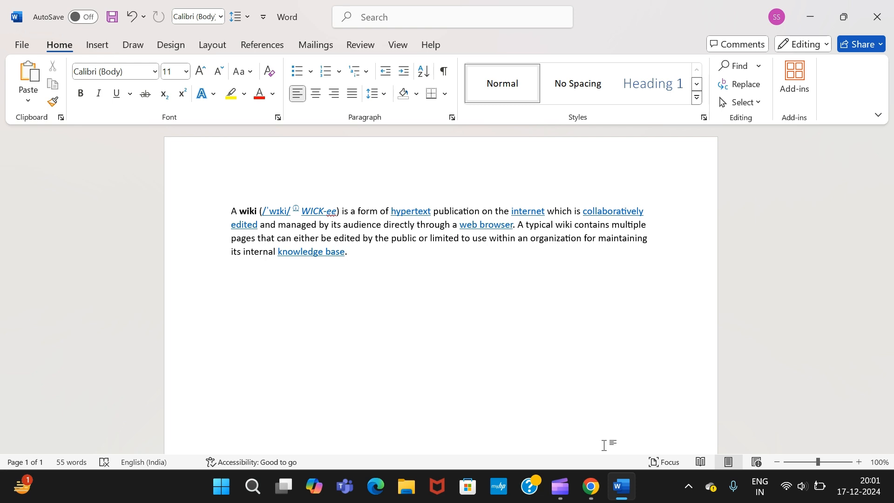
- Open Word's Translator pane set to translate the whole document
key(enter)
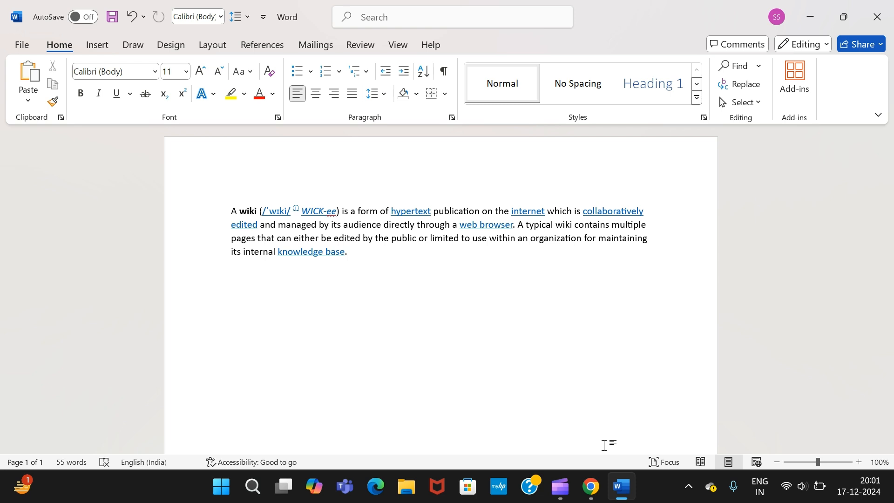
key(enter)
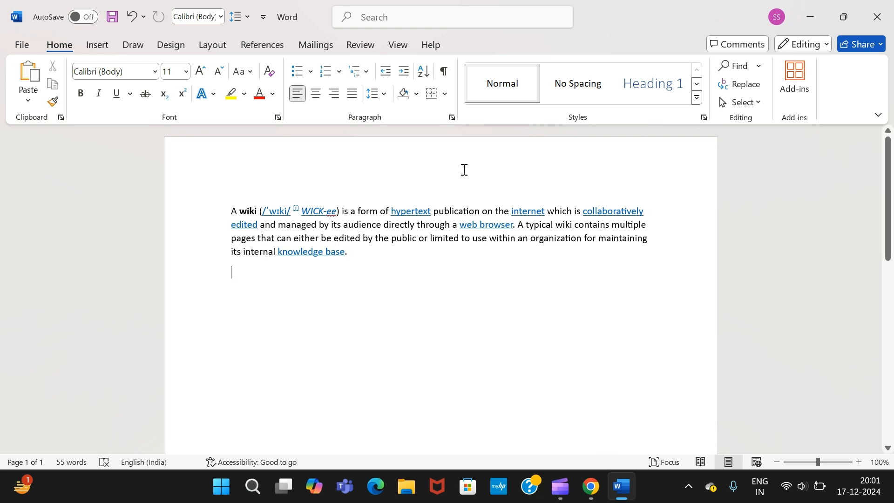
click(360, 45)
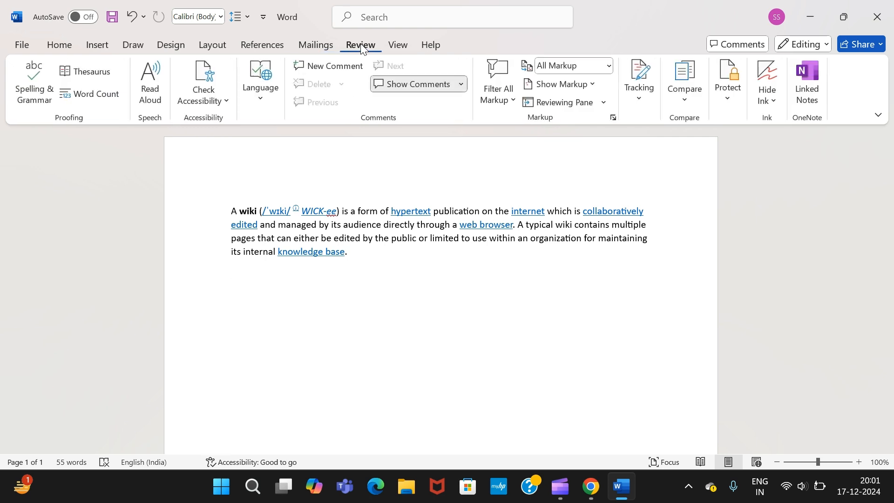
mouse_move(260, 81)
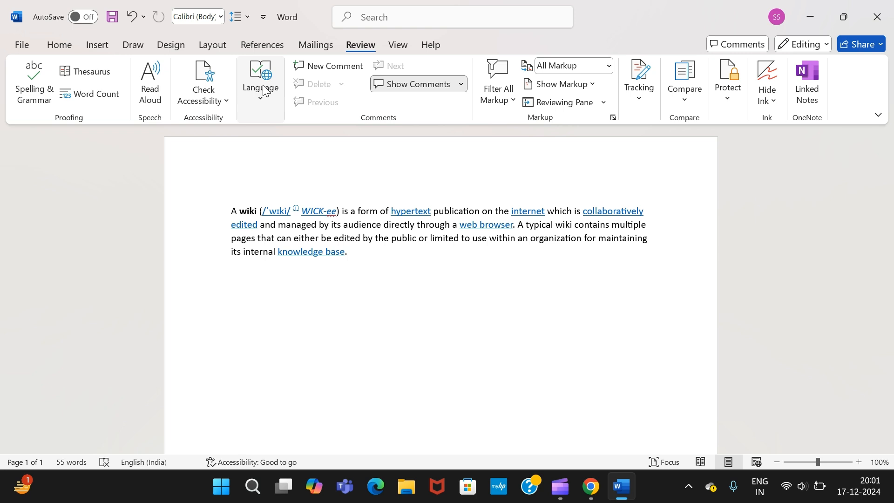
mouse_move(260, 79)
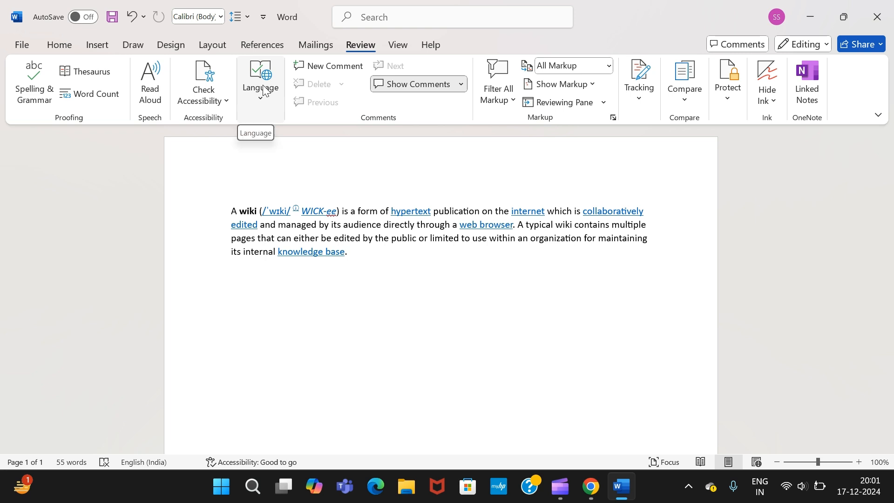
click(260, 83)
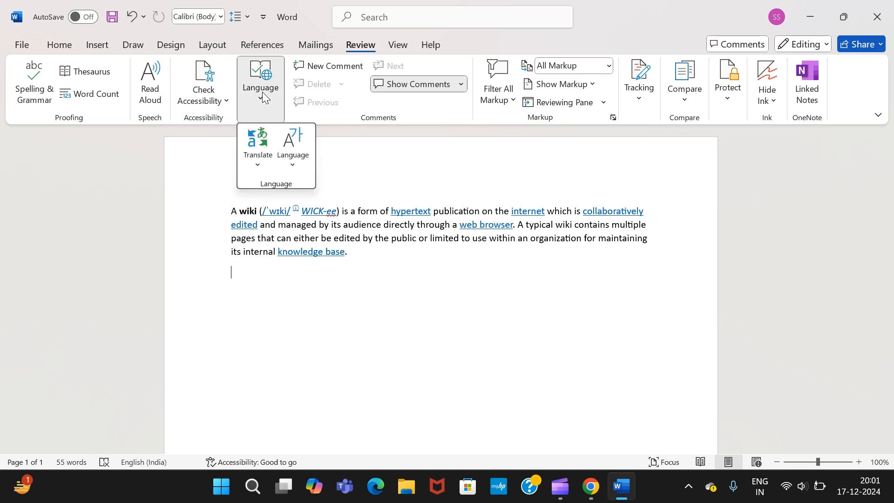
click(257, 145)
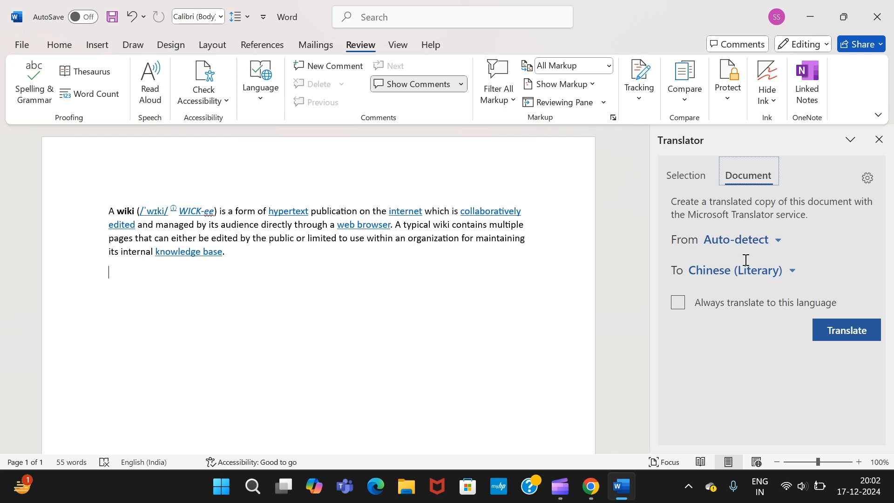
- Set the Translator target language to French and launch the document translation
click(791, 270)
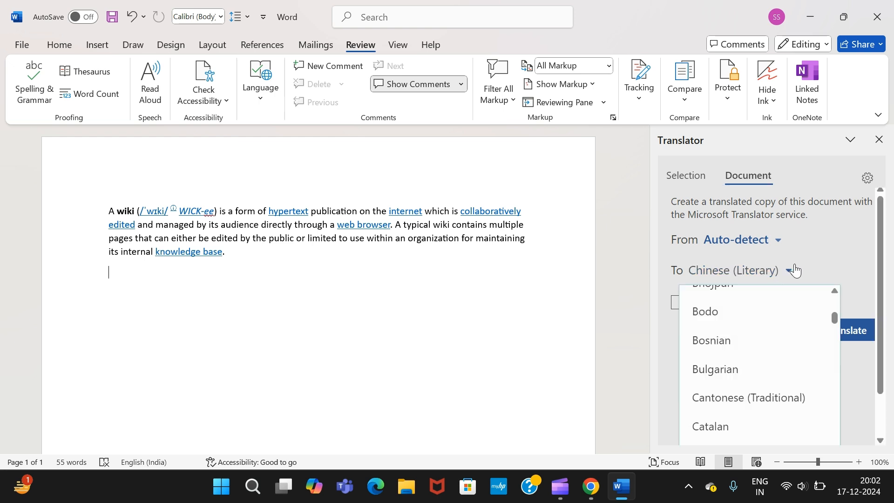
scroll(down, 3)
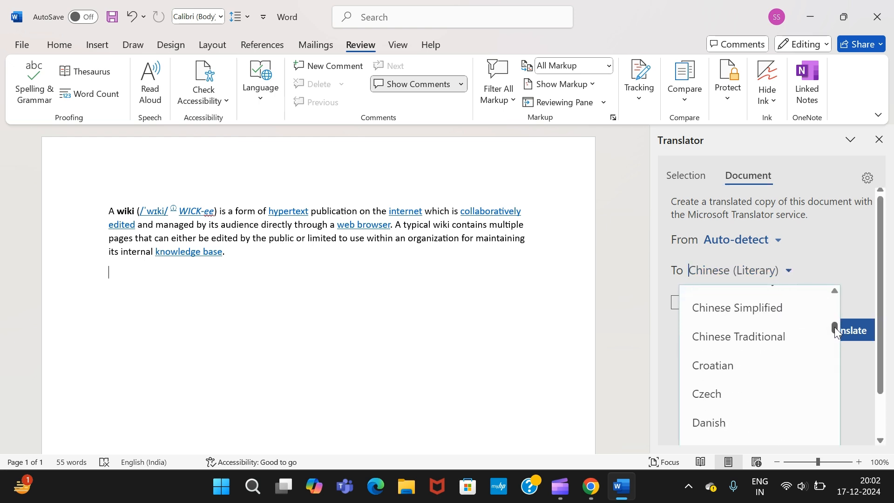
scroll(down, 3)
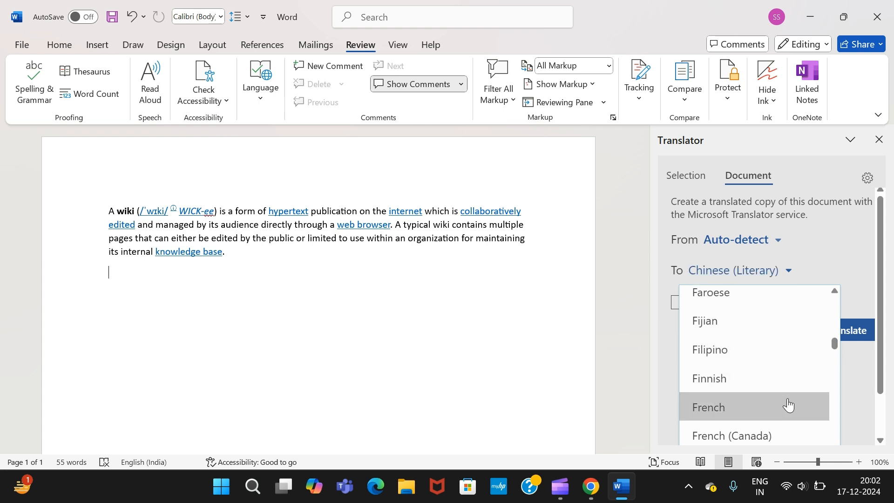
click(708, 407)
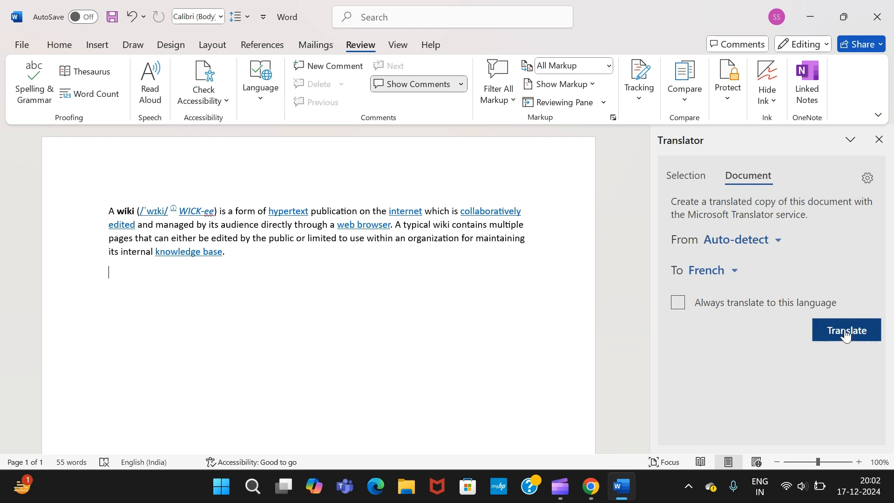
click(845, 330)
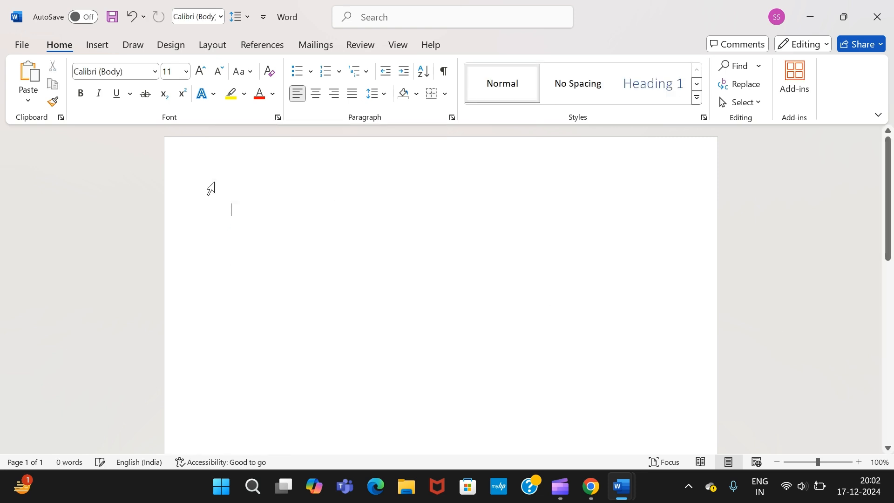
- Paste the English wiki paragraph into the new blank document and bring up the Review tools
key(ctrl+v)
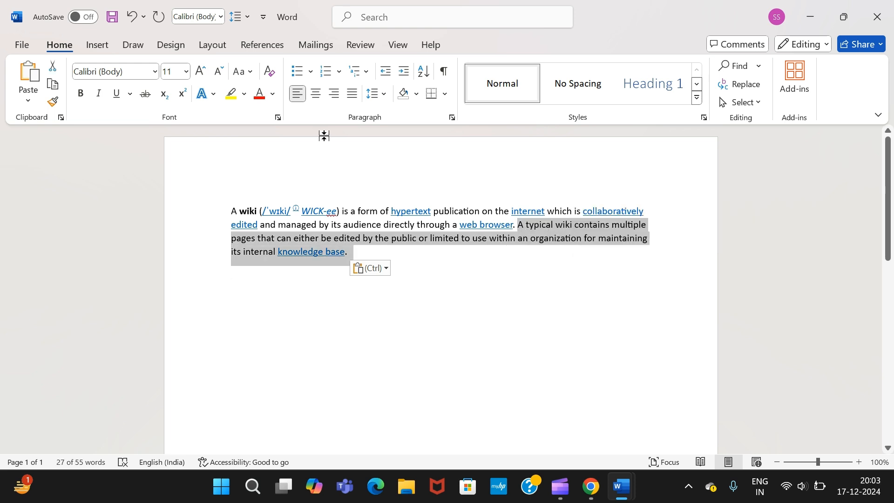
click(360, 44)
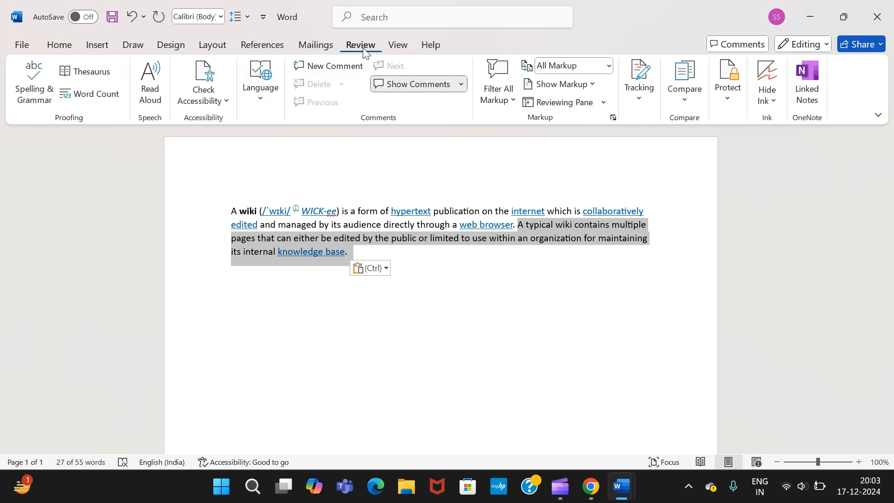
- Translate the selected last sentence into French and insert it over the English original
click(260, 83)
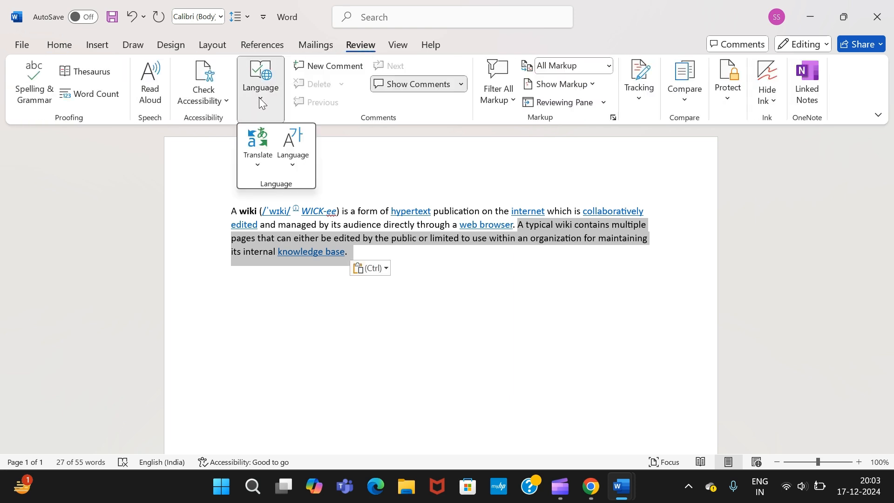
click(257, 148)
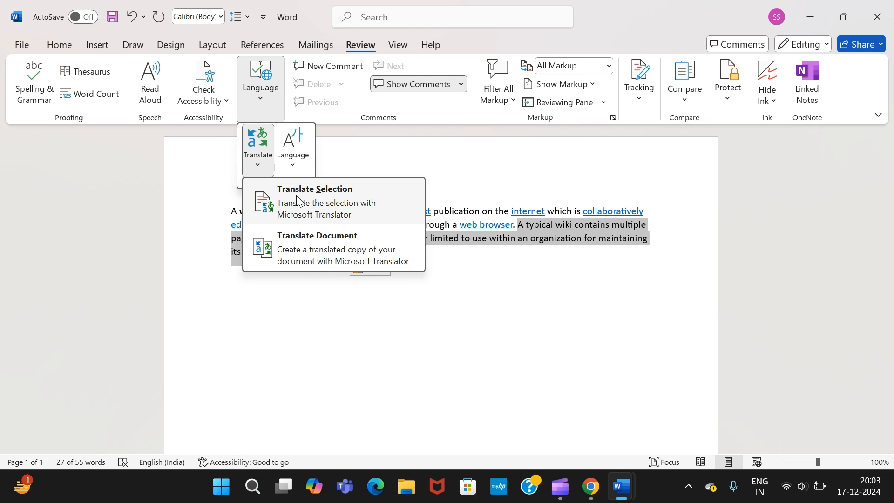
click(314, 201)
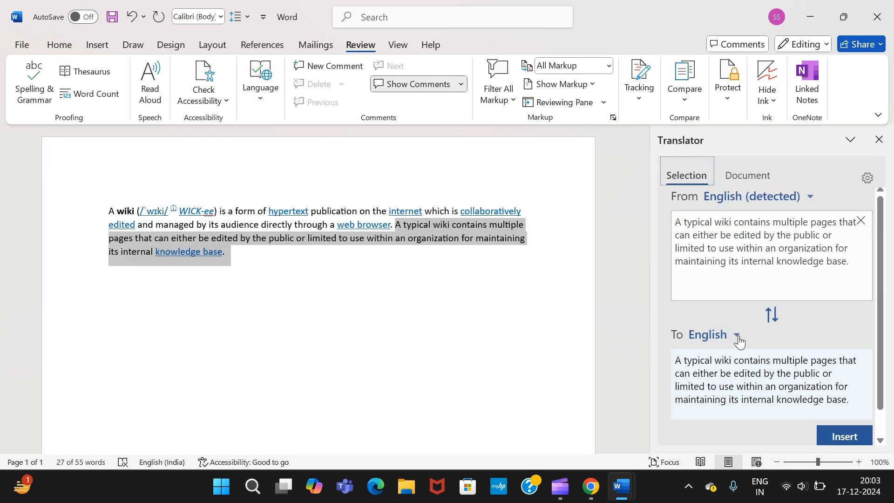
click(734, 334)
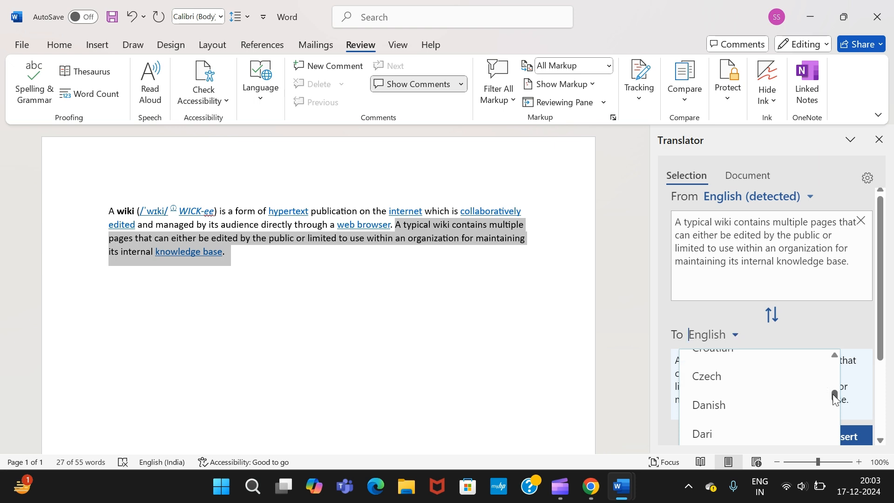
scroll(down, 3)
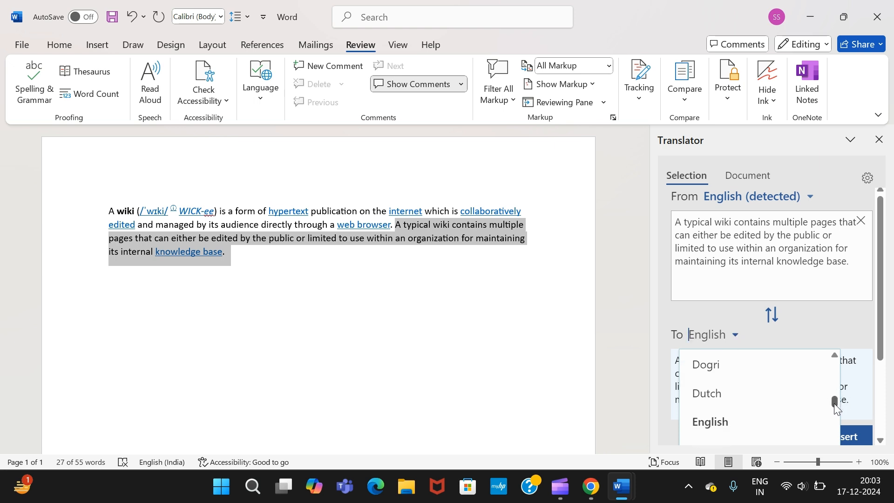
scroll(down, 3)
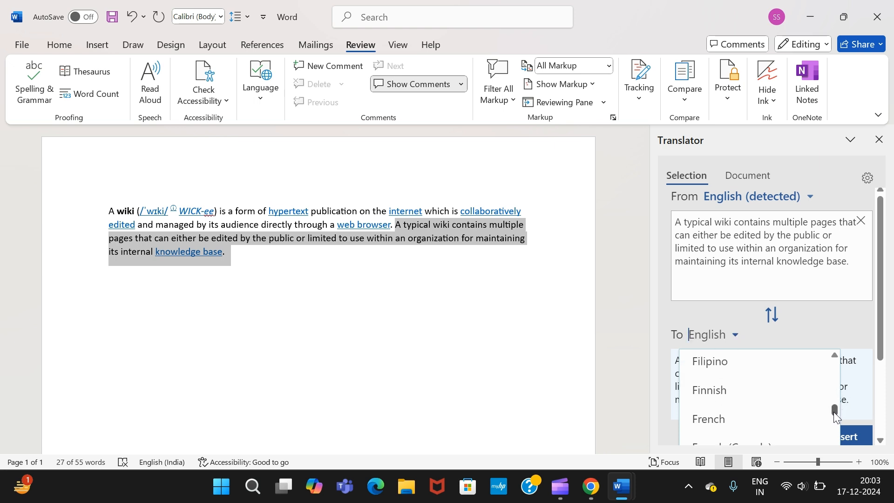
click(708, 419)
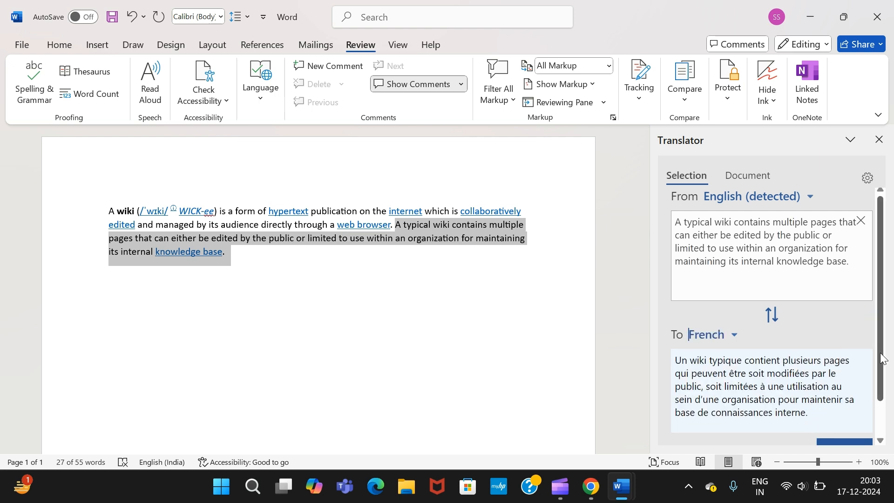
scroll(down, 3)
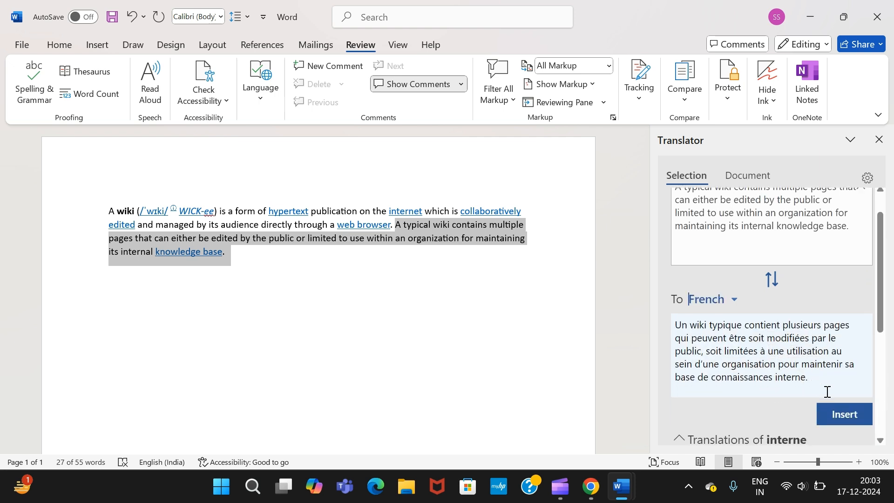
click(843, 414)
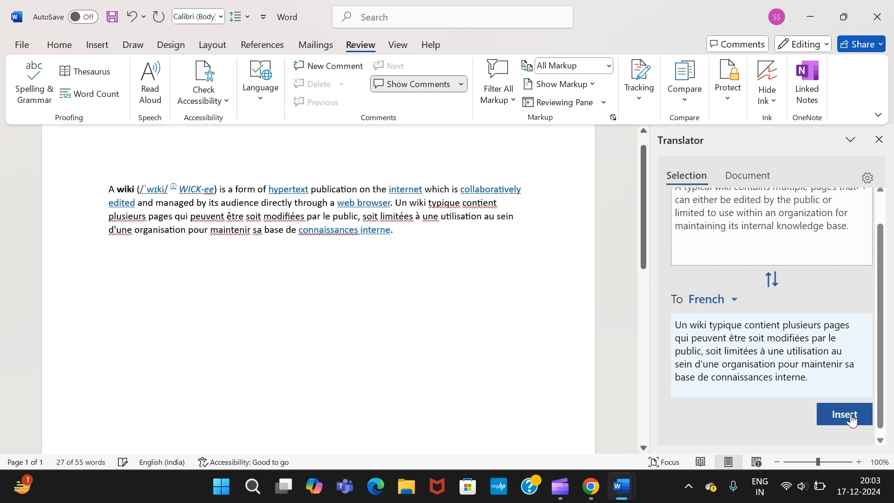
click(843, 414)
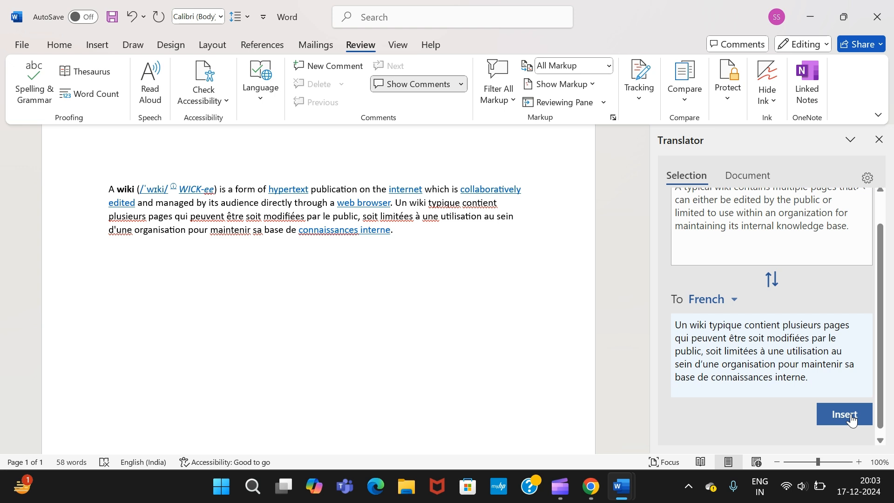
mouse_move(511, 376)
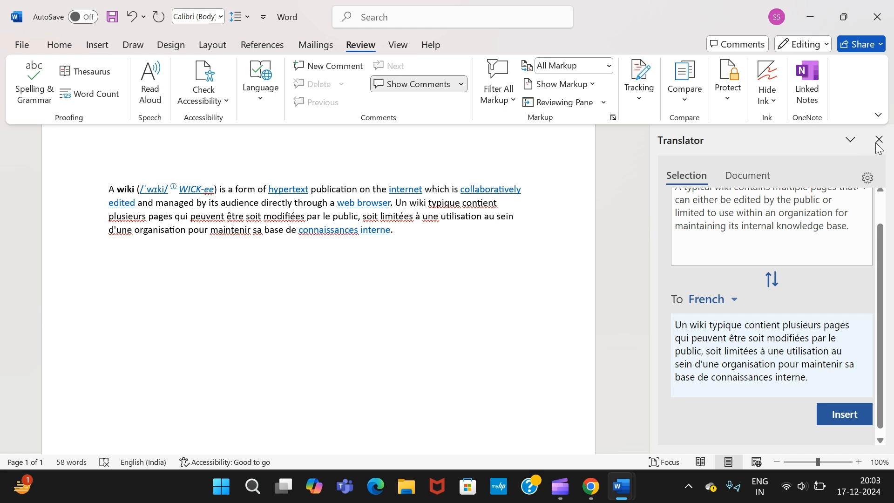
click(259, 83)
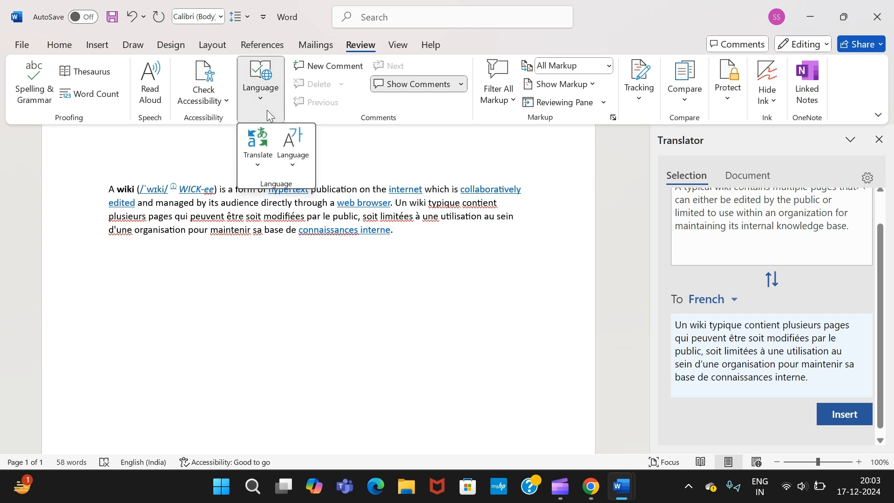
click(257, 146)
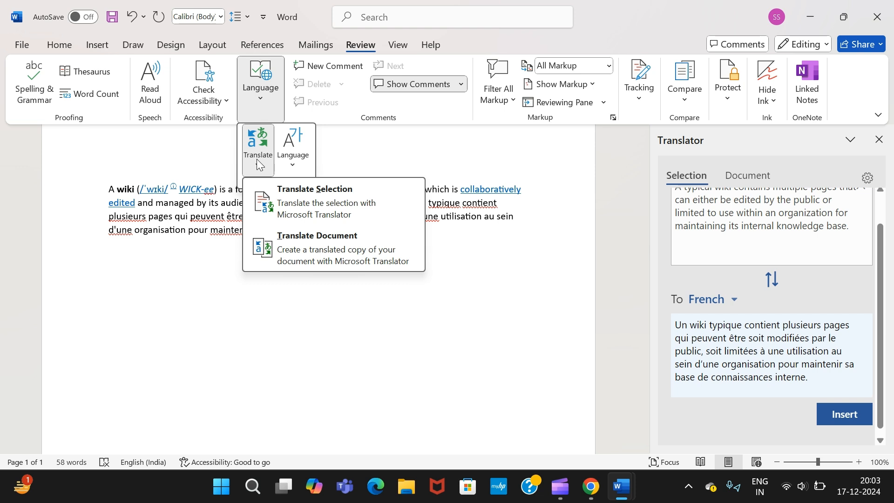
mouse_move(369, 152)
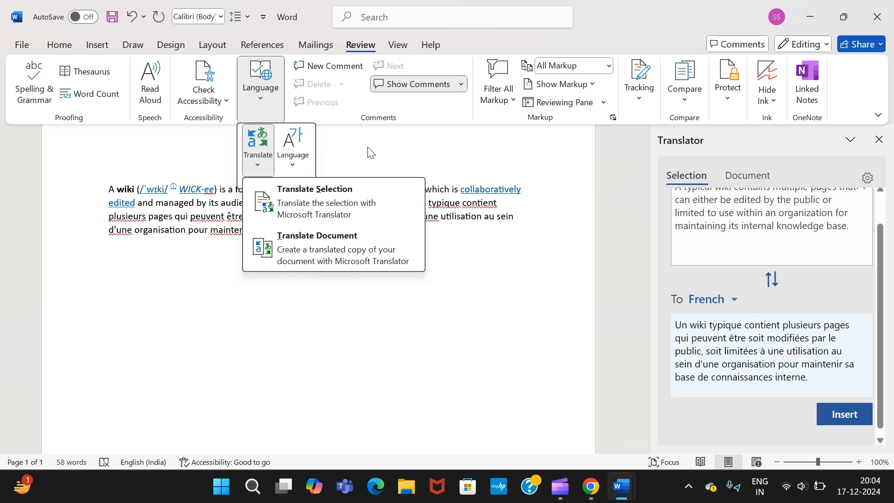
click(368, 148)
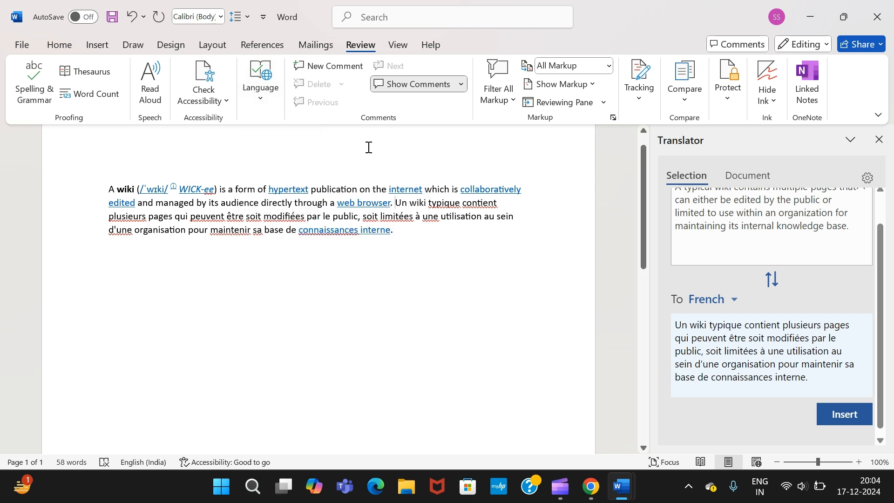